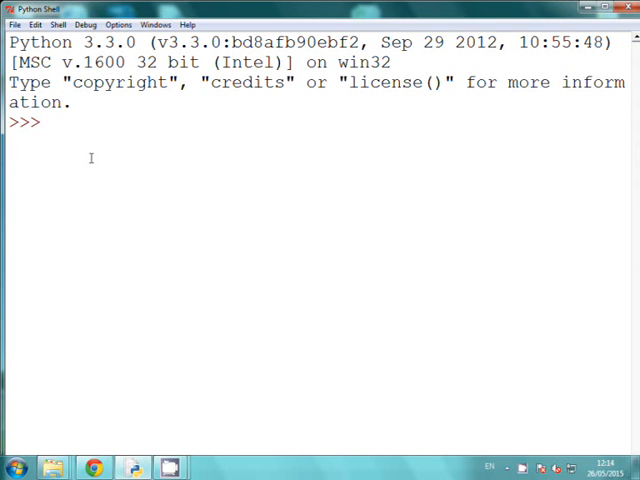
Step: Run print("Hello") at the >>> prompt so the shell outputs Hello
type("print(")
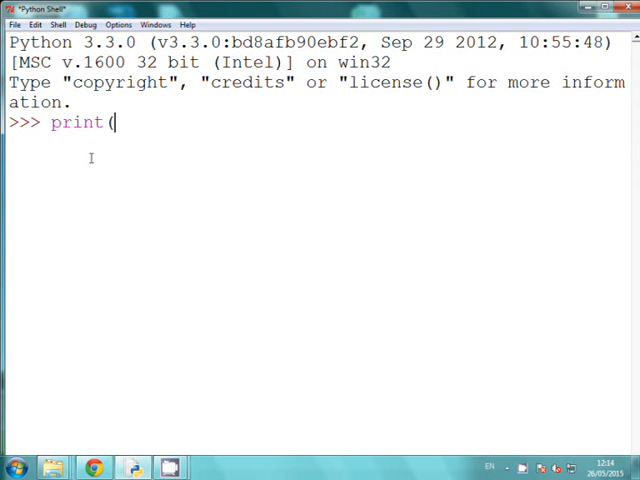
type("\"")
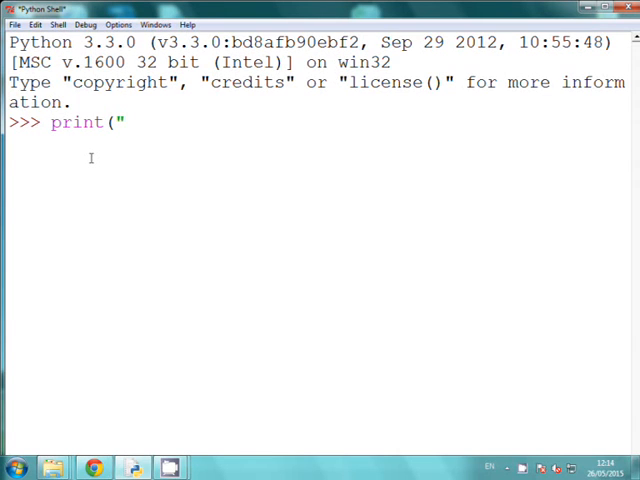
type("Hello\"")
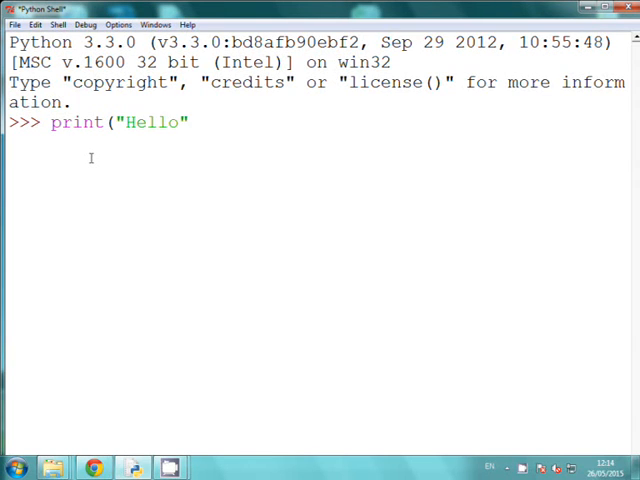
type(")")
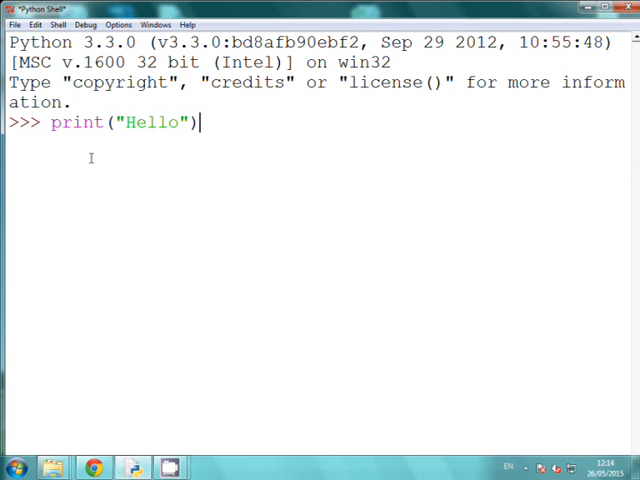
key("Return")
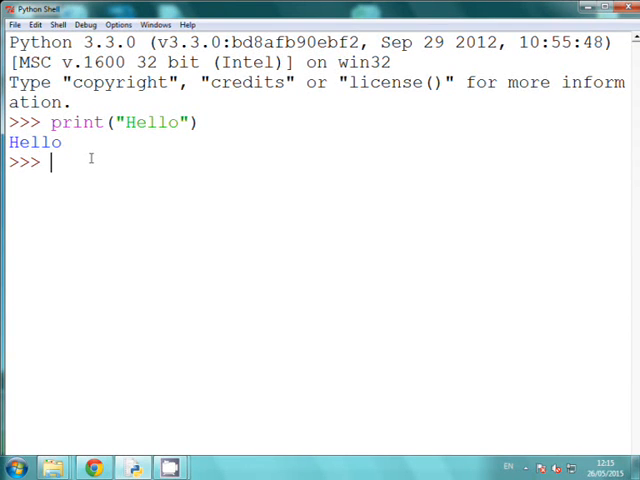
Step: Run print(2+4) to show 6, then enter the expression 5+9
type("print(2")
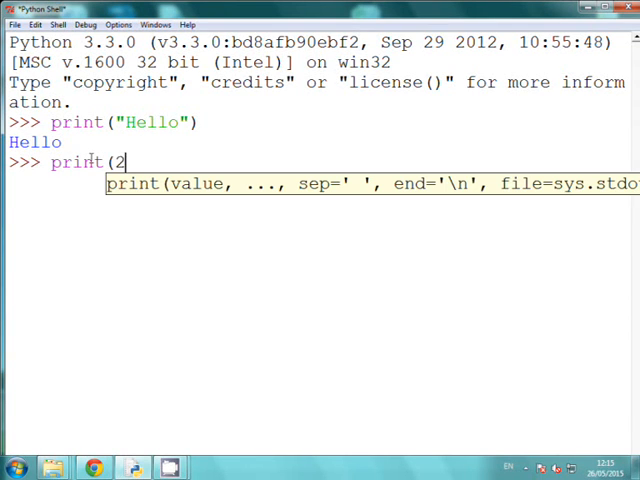
type("+4)")
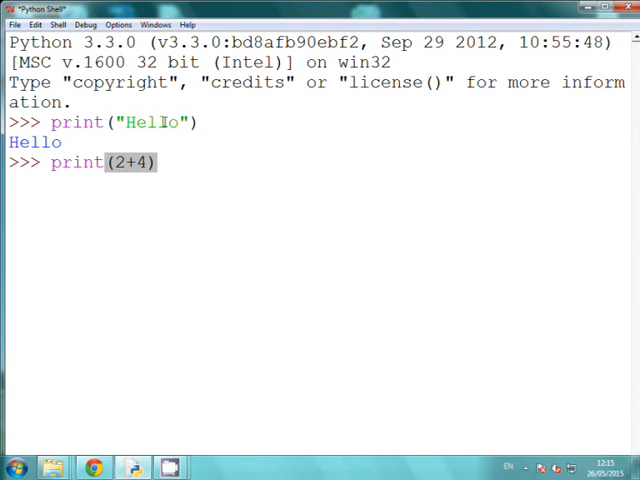
key("Return")
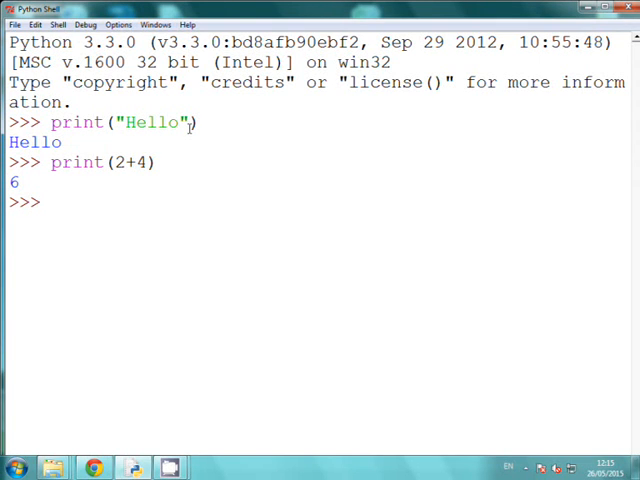
type("5")
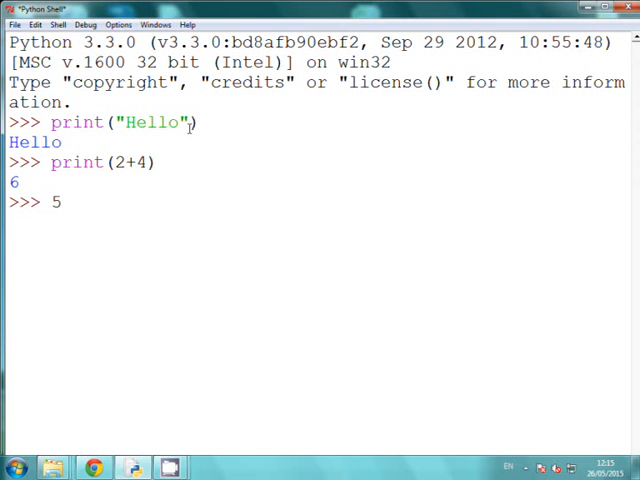
type("+9")
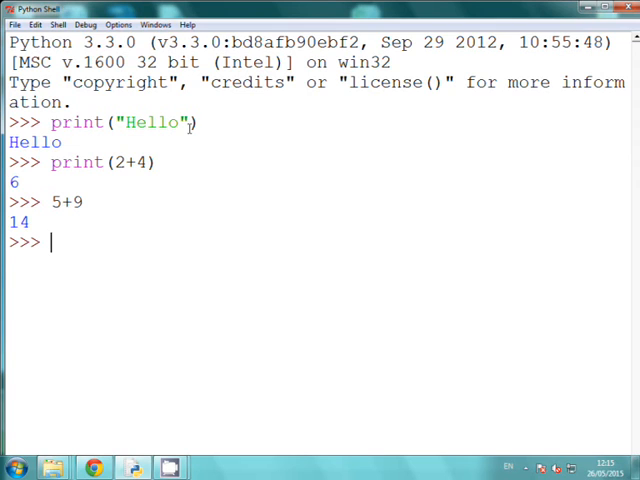